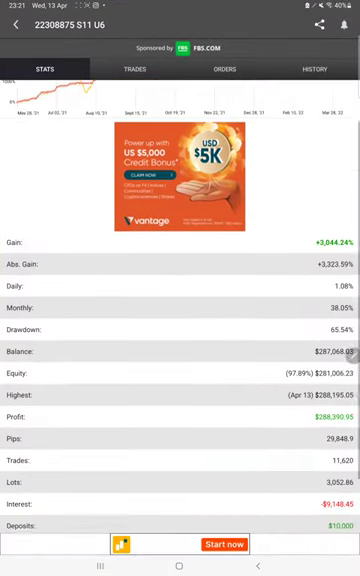
# Review the 3,044% gain and $287,068 balance stats, then show the account's orders.
pyautogui.scroll(-3)
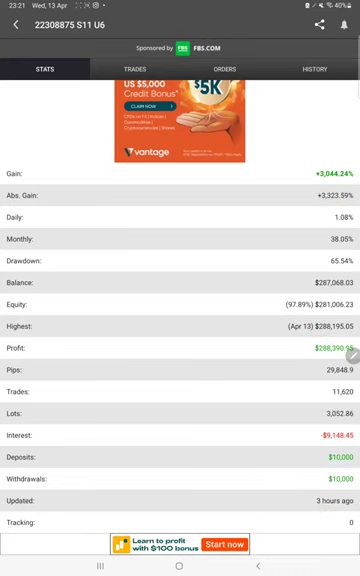
pyautogui.click(144, 69)
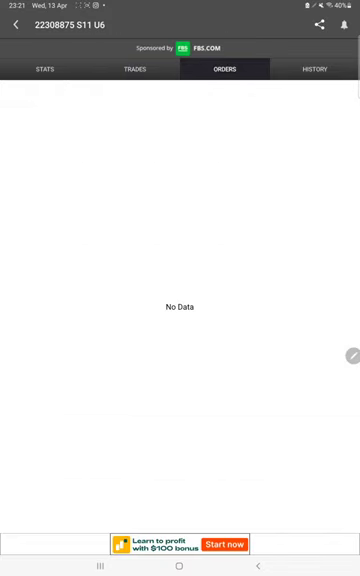
# Move to the closed-trade history, then open the detailed Strategy 22 Part 32 statement.
pyautogui.click(317, 70)
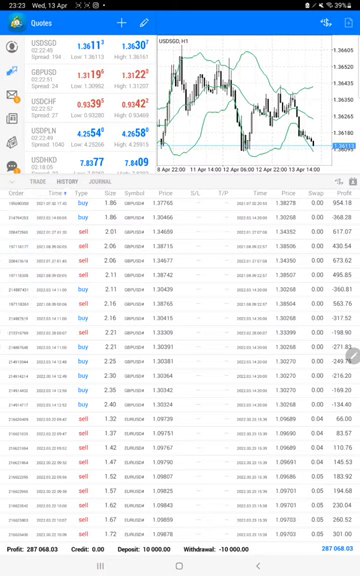
pyautogui.click(108, 548)
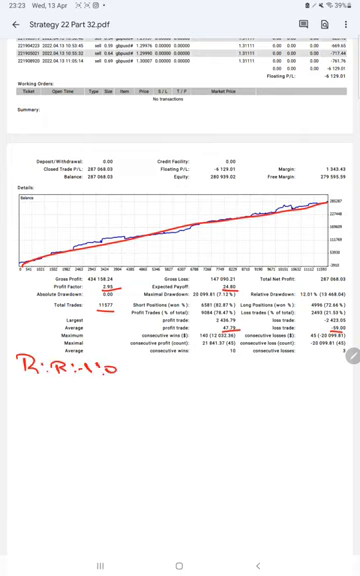
# Annotate the statement with a risk-reward ratio of 1:0.79.
pyautogui.write('.79')
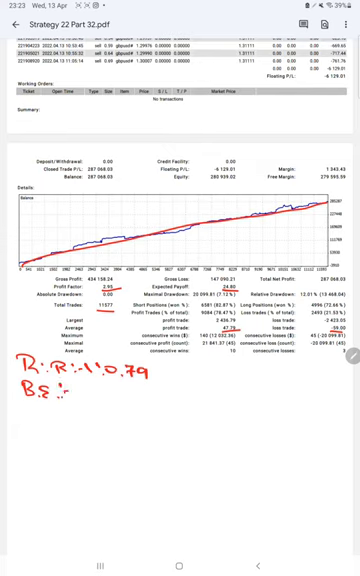
# Write break-even 55.1, accuracy 78.1 and a further 23.1 figure on the statement.
pyautogui.write('55.1')
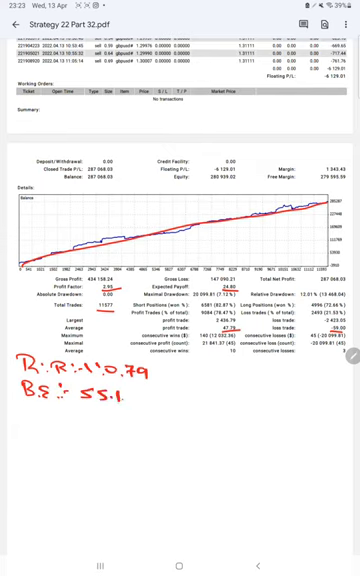
pyautogui.write('Acc:-')
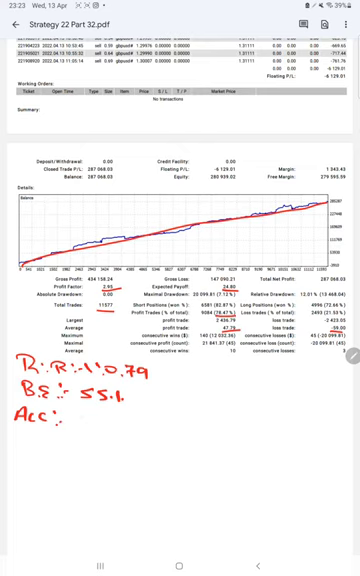
pyautogui.write('78.1.')
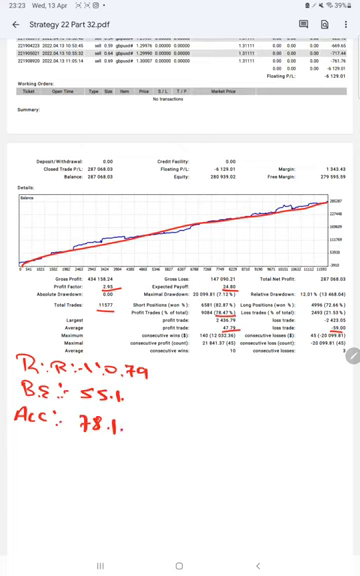
pyautogui.write('231')
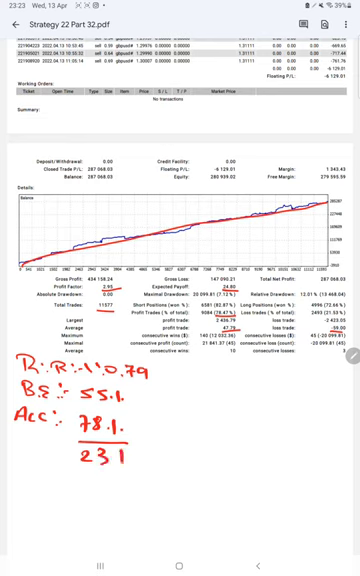
pyautogui.write('9')
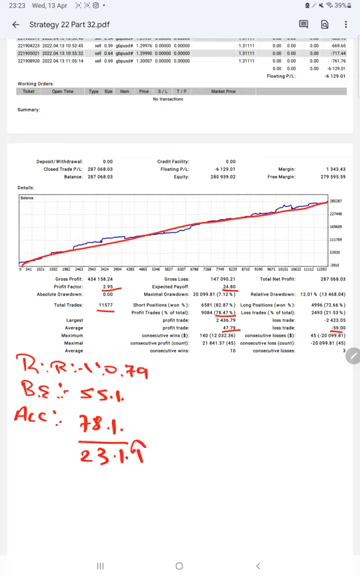